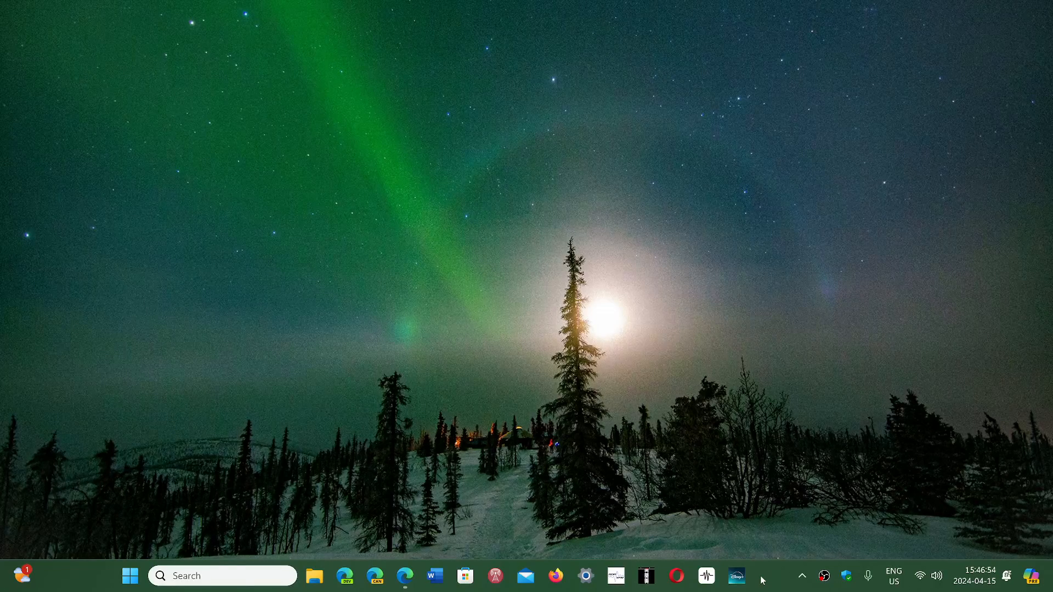
mouse_move(480, 398)
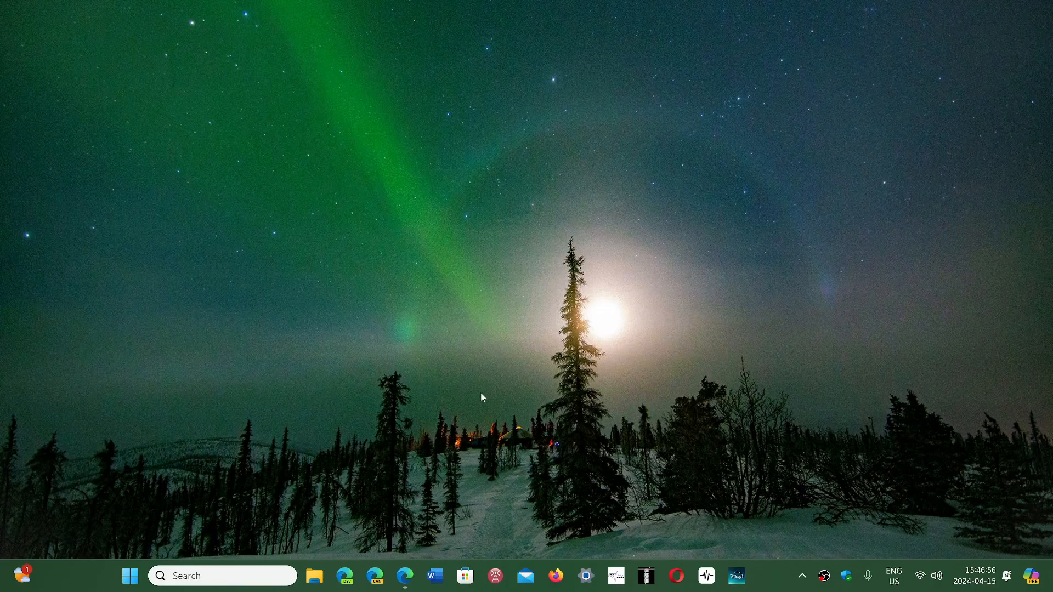
Bring up the catalog.update.microsoft.com results listing the four Windows 11 cumulative updates for KB5036893.
click(405, 576)
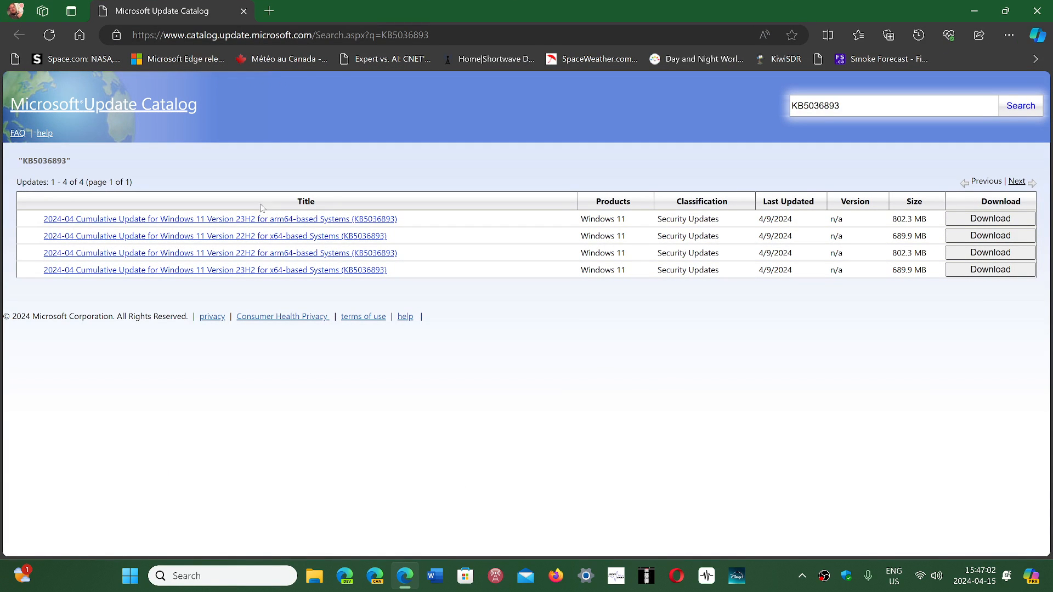
mouse_move(271, 292)
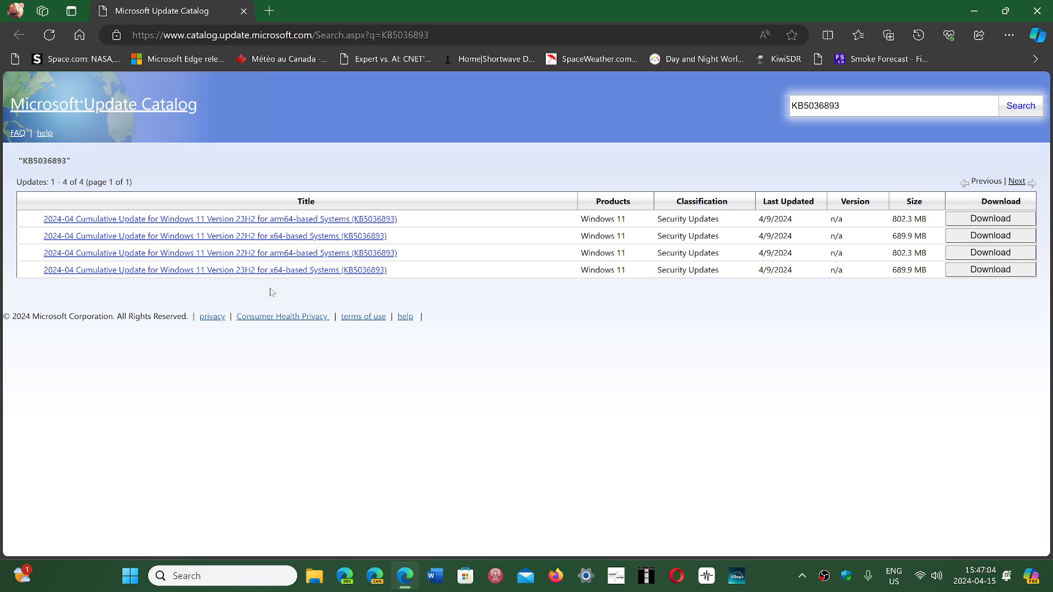
mouse_move(255, 245)
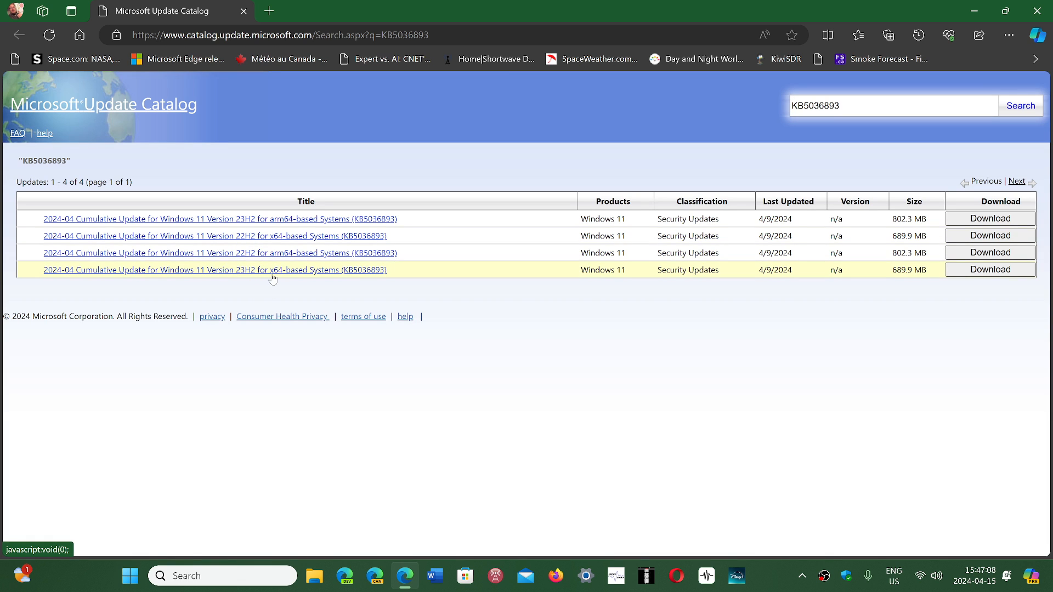
mouse_move(253, 236)
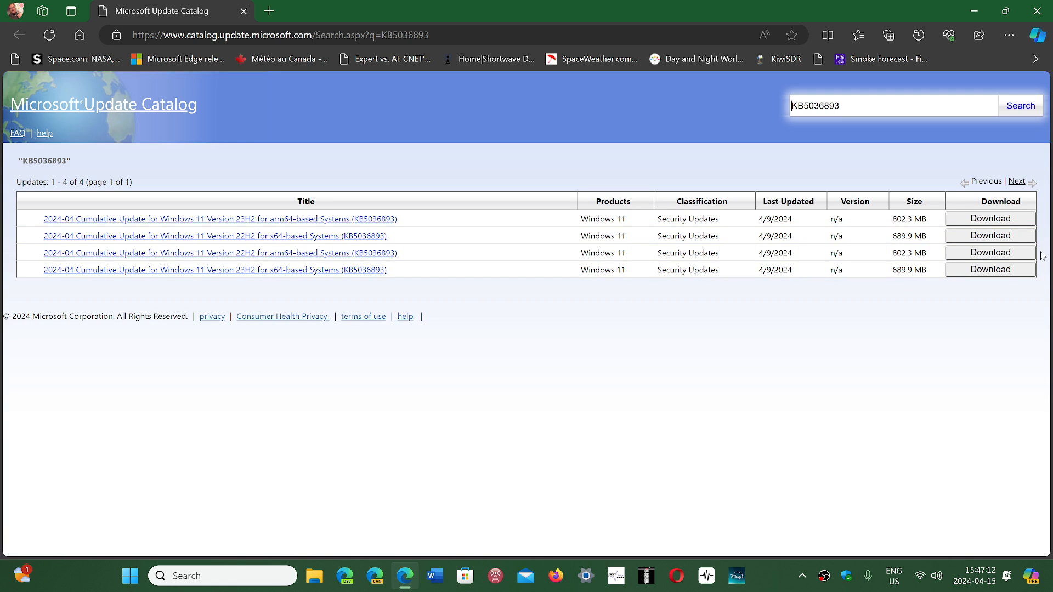
mouse_move(875, 350)
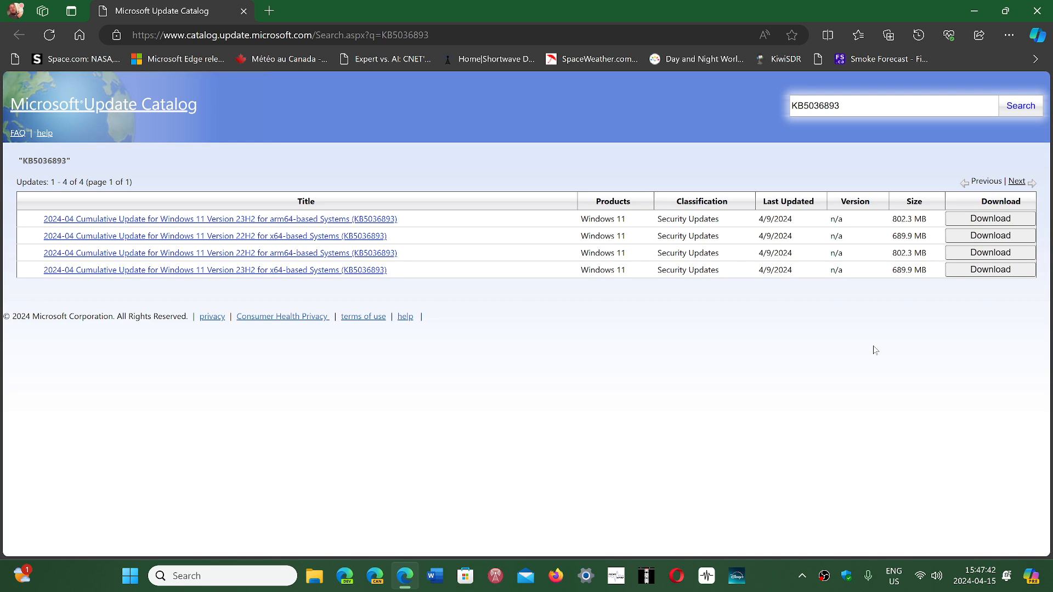
click(893, 105)
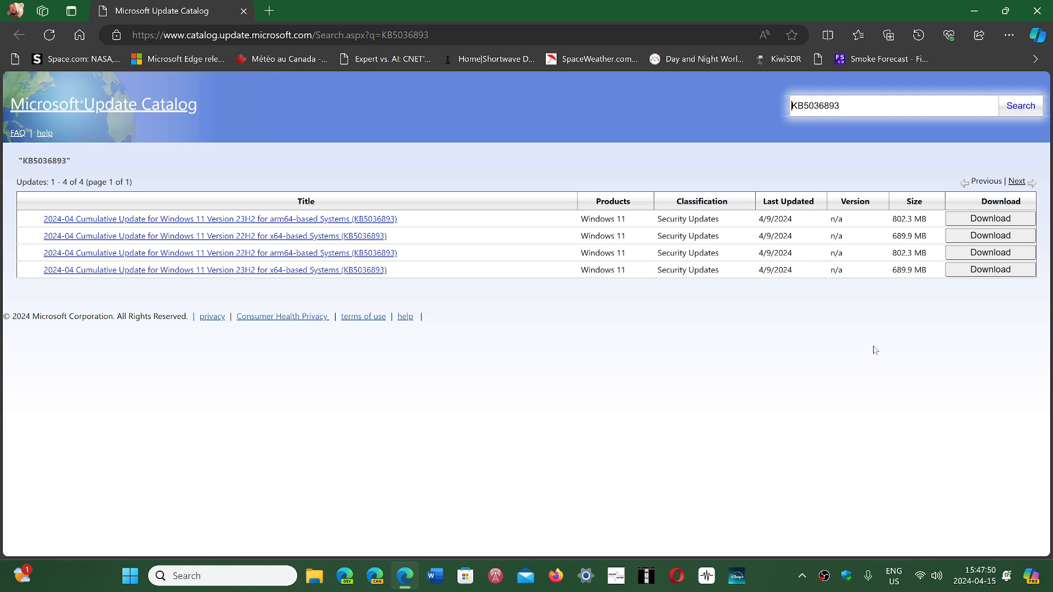
mouse_move(594, 376)
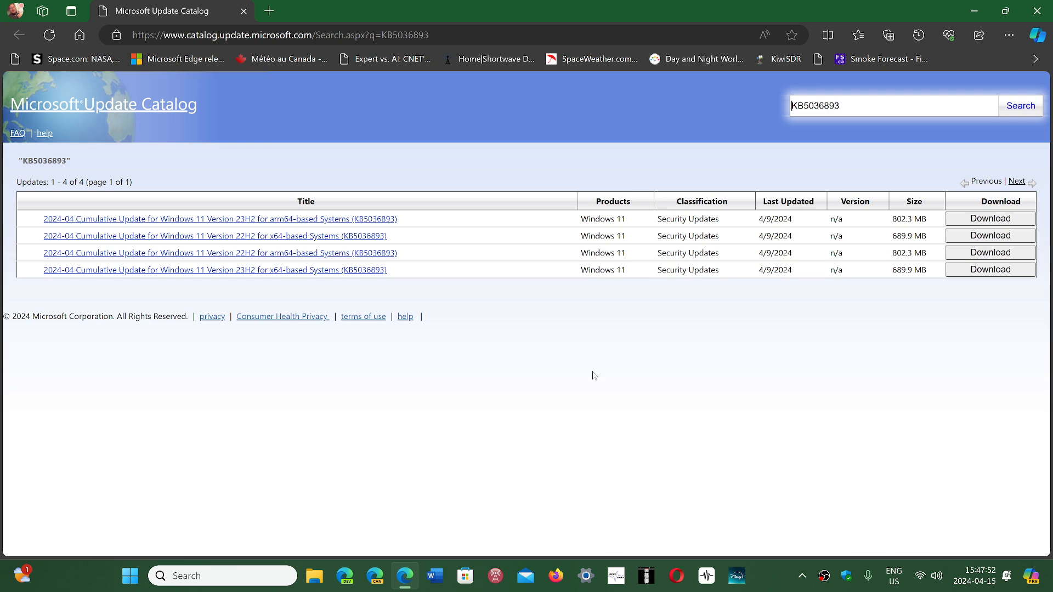
mouse_move(619, 366)
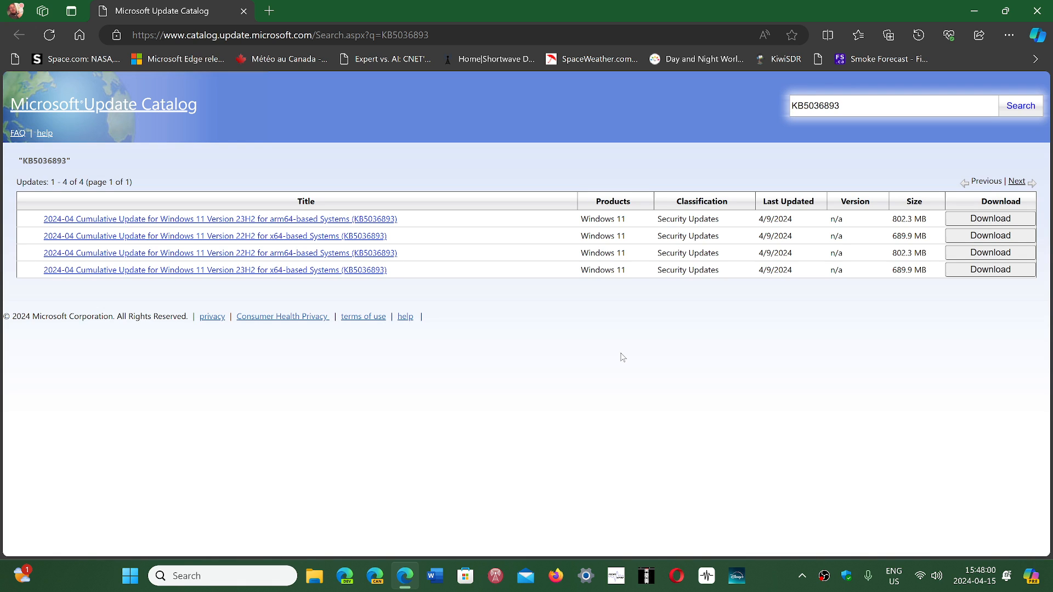
click(892, 105)
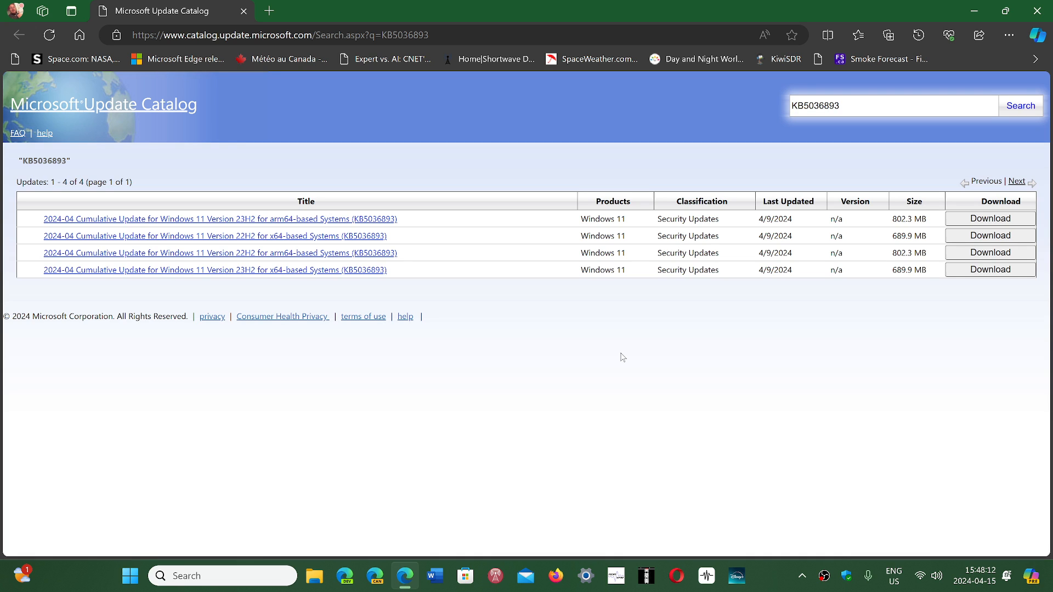
mouse_move(650, 357)
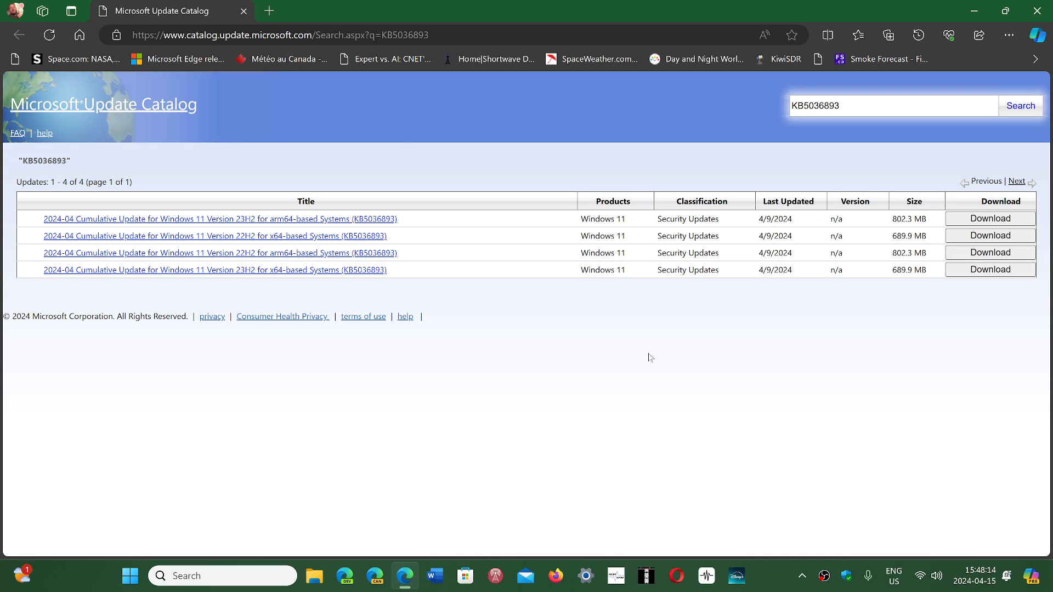
mouse_move(755, 484)
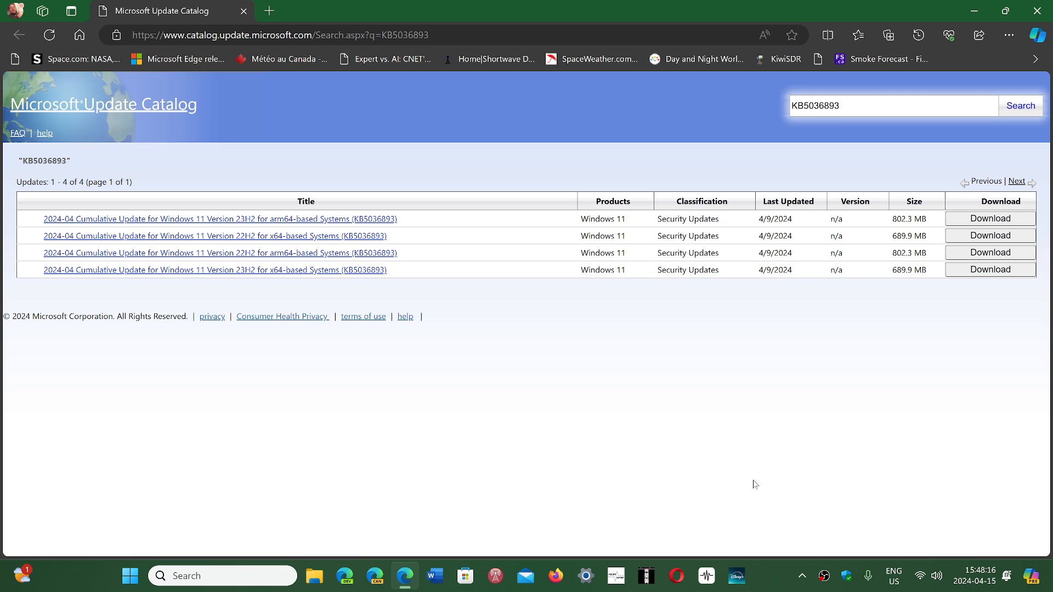
mouse_move(772, 537)
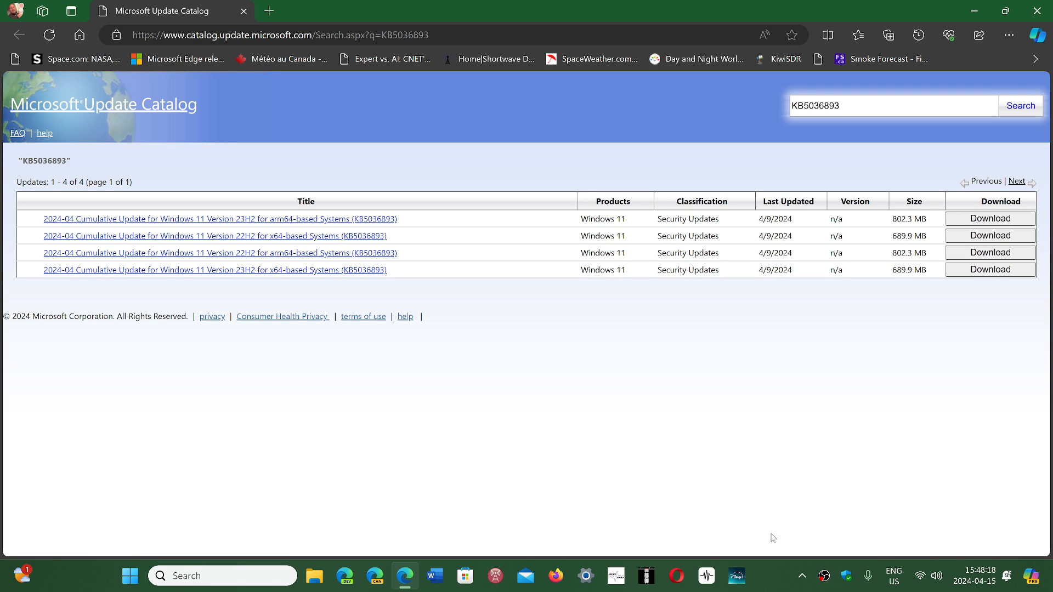
mouse_move(687, 442)
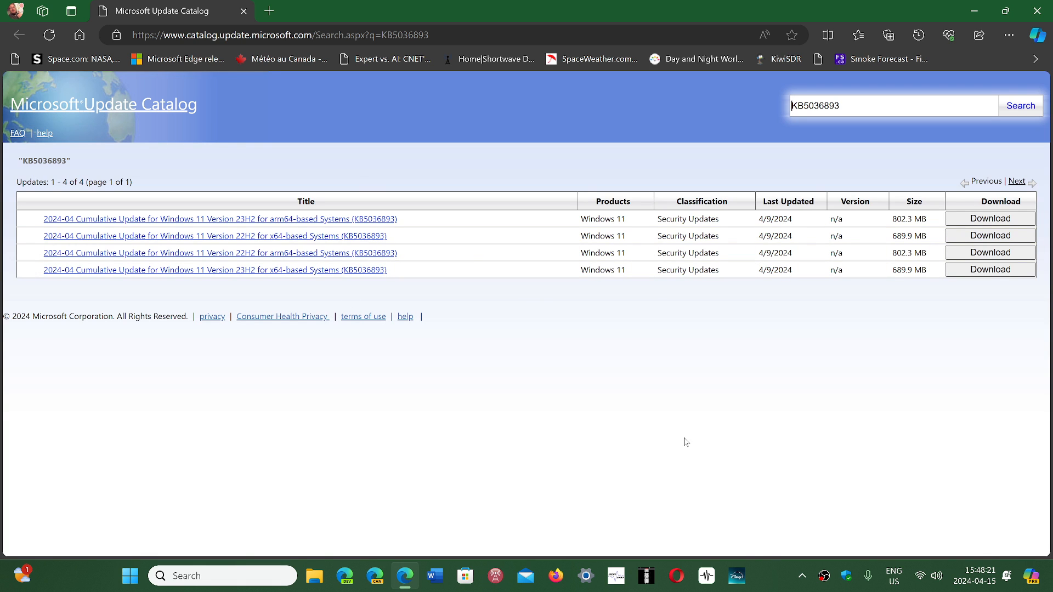